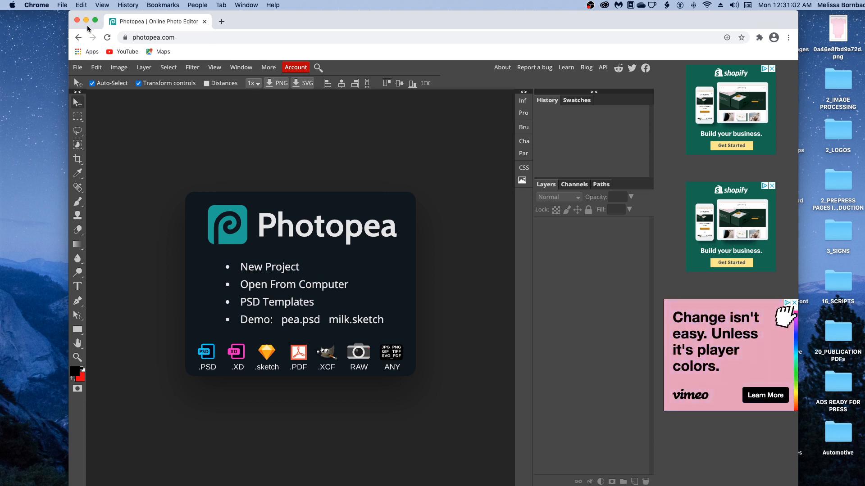
# Open the onesie mockup PSD from the computer's folder
pyautogui.click(78, 68)
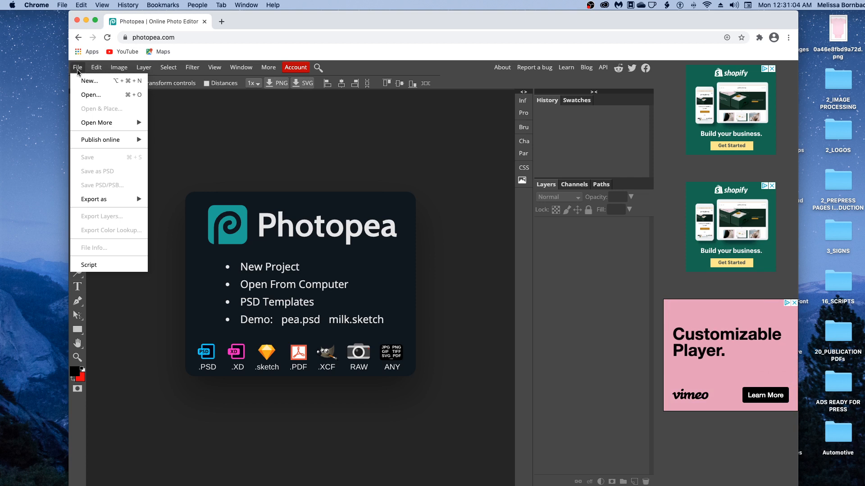
pyautogui.moveTo(262, 167)
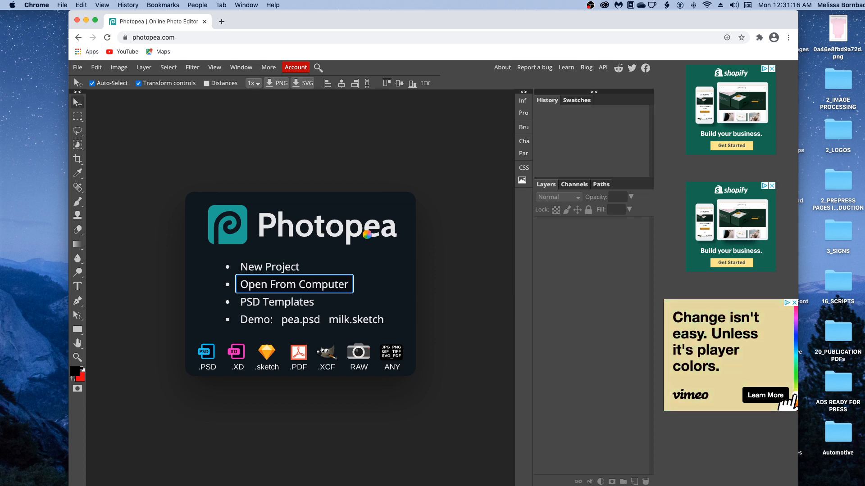
pyautogui.click(294, 284)
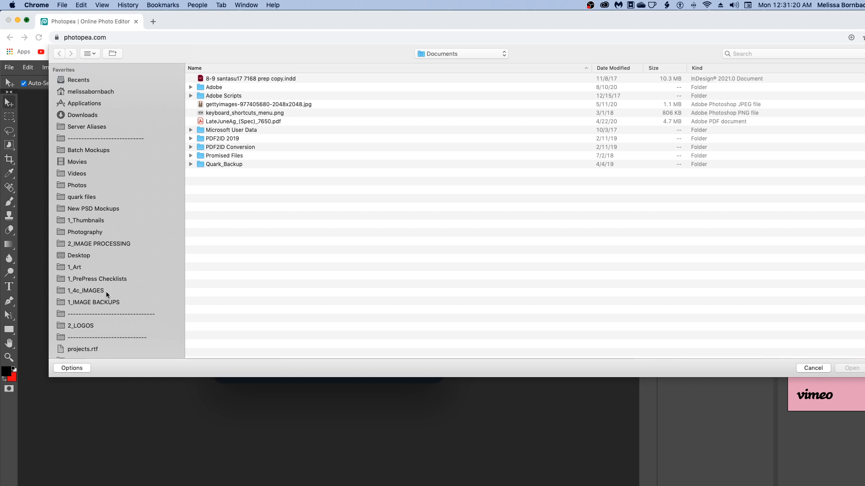
pyautogui.click(74, 267)
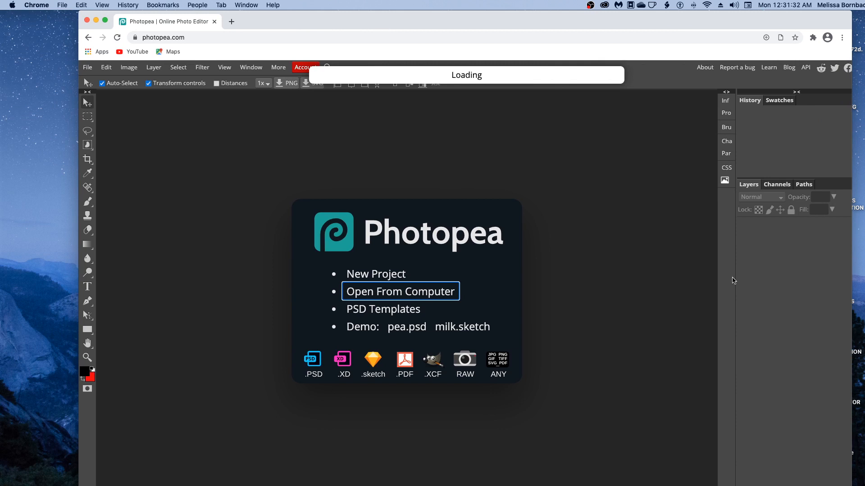
pyautogui.moveTo(757, 242)
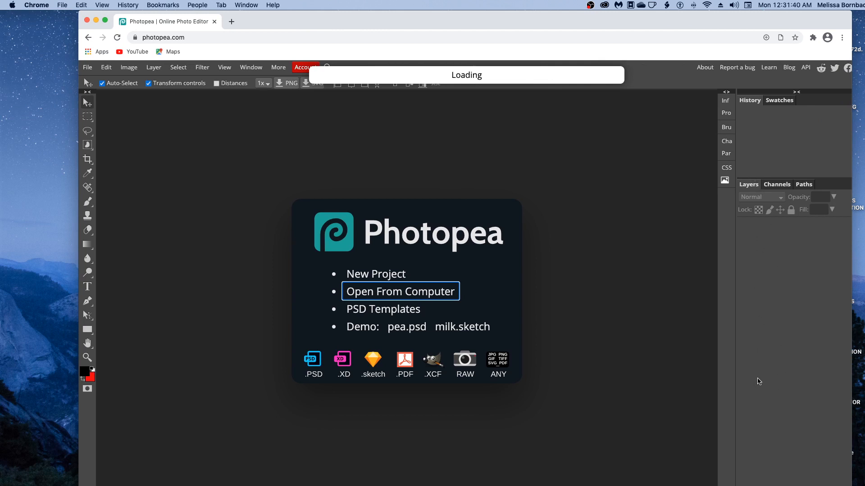
pyautogui.click(400, 291)
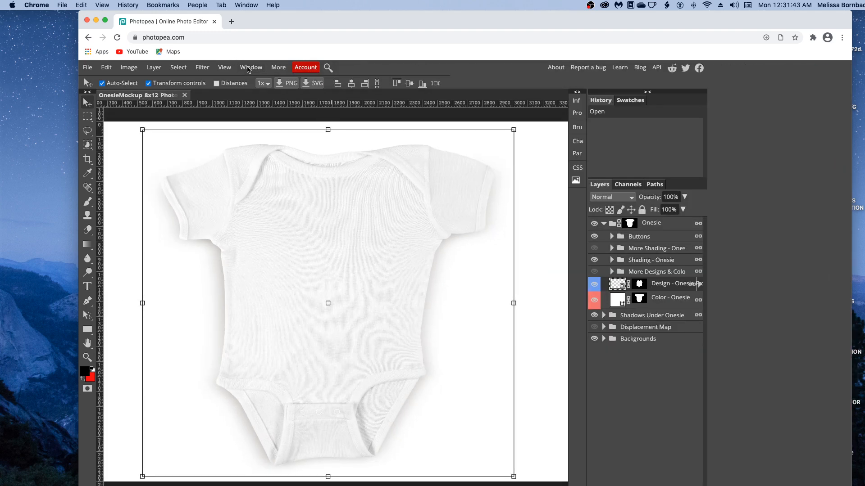
# Browse the Window menu's list of panels
pyautogui.click(250, 67)
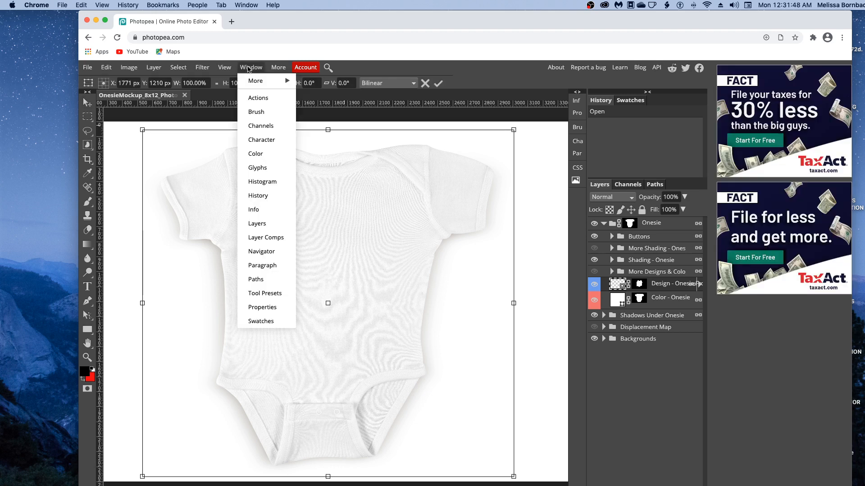
pyautogui.moveTo(257, 223)
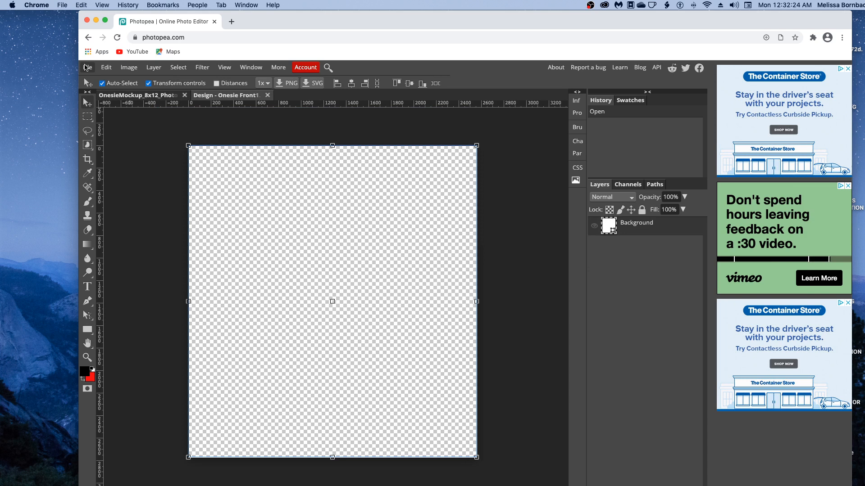
# Open confetti-1637197.jpg, select the whole image and copy it
pyautogui.click(86, 66)
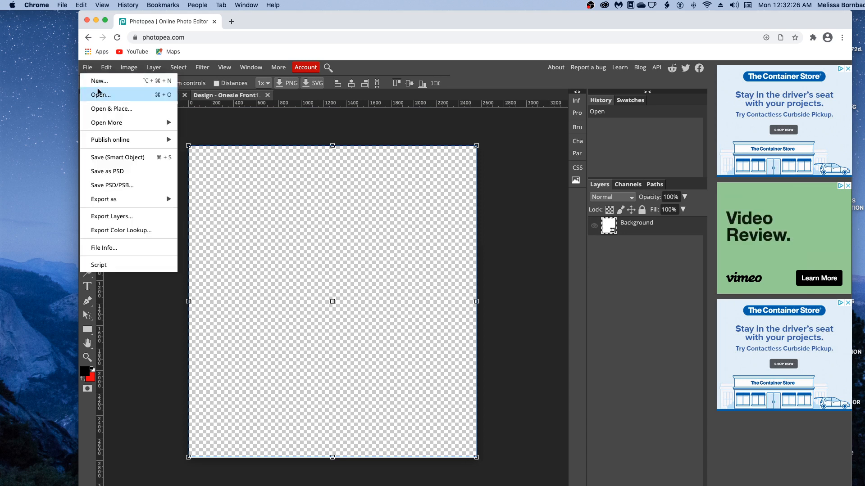
pyautogui.click(100, 95)
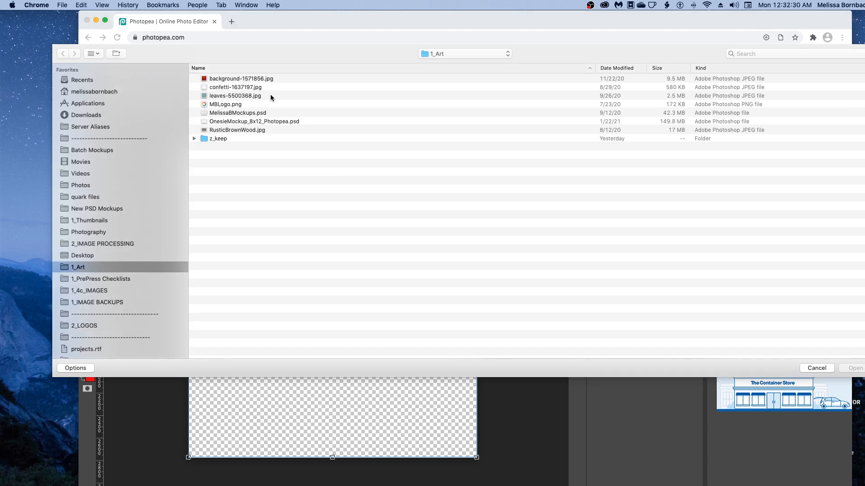
pyautogui.click(235, 87)
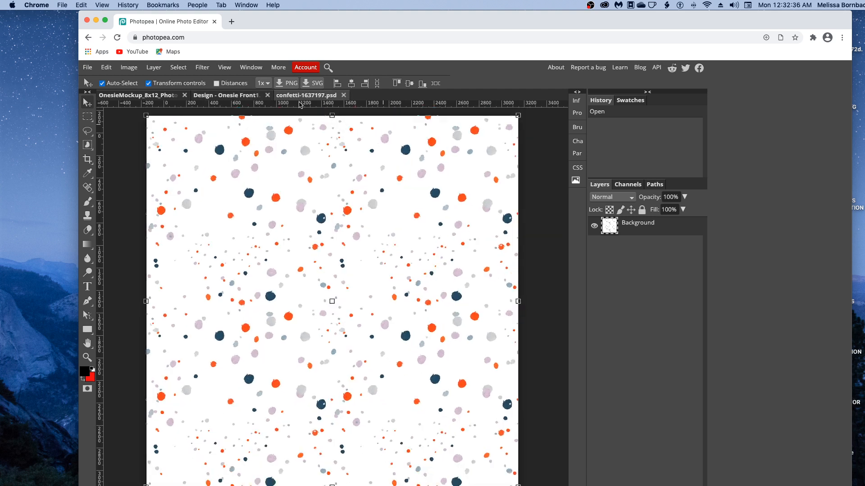
pyautogui.click(178, 67)
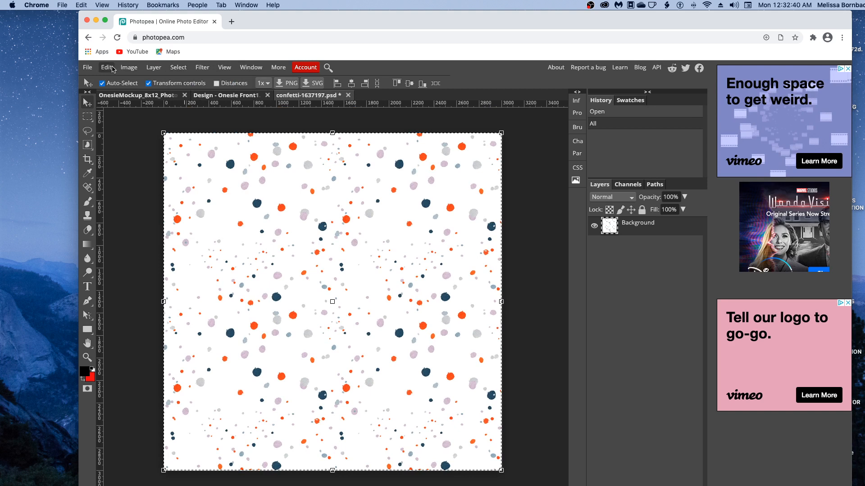
pyautogui.click(106, 67)
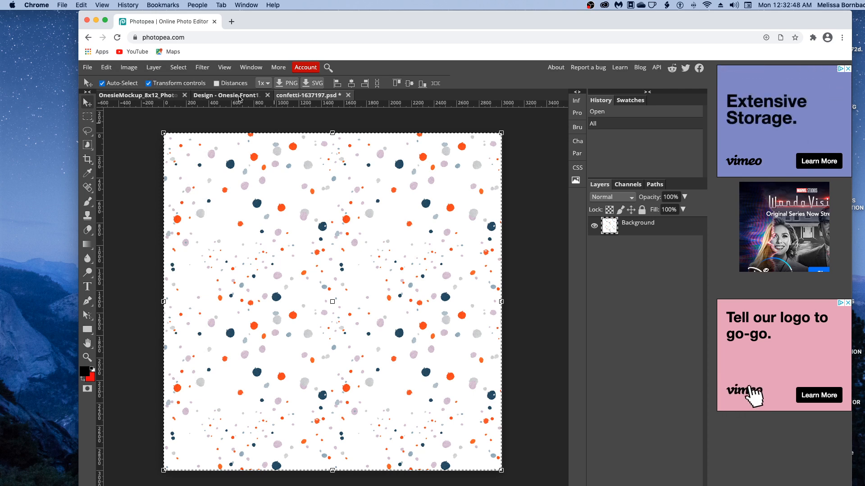
# Paste the confetti into the front design, save the smart object, and close the confetti image unsaved
pyautogui.click(106, 67)
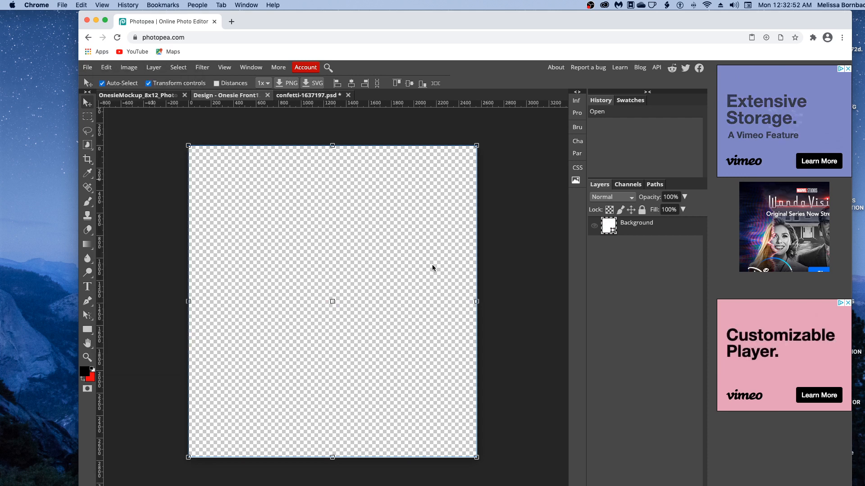
pyautogui.moveTo(492, 292)
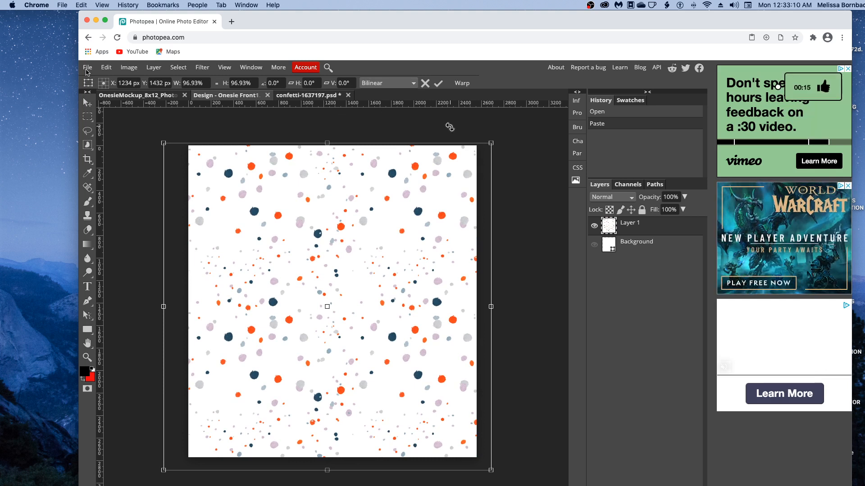
pyautogui.click(87, 66)
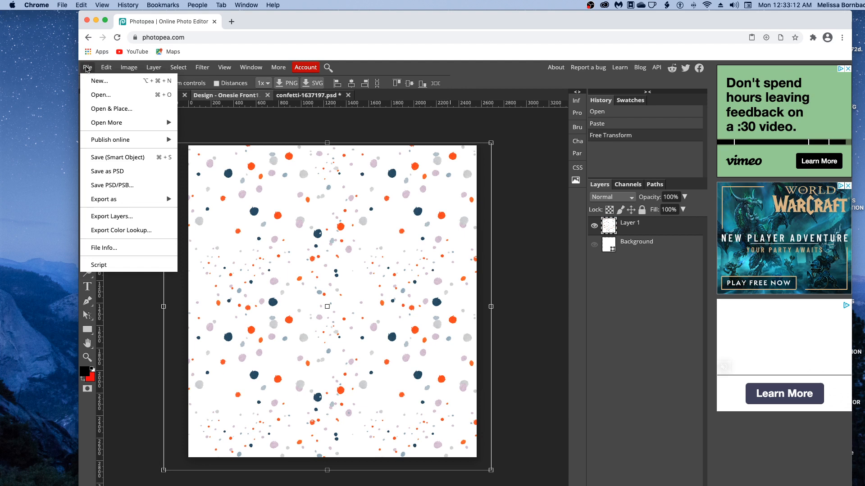
pyautogui.moveTo(117, 161)
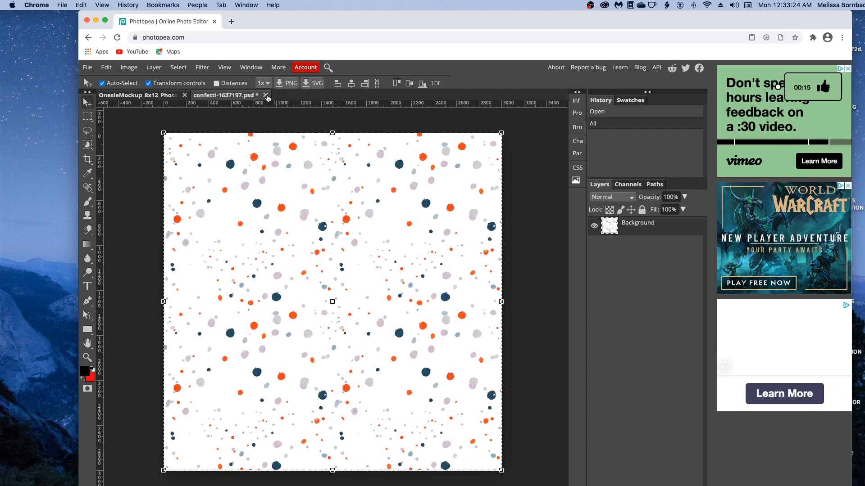
pyautogui.click(265, 95)
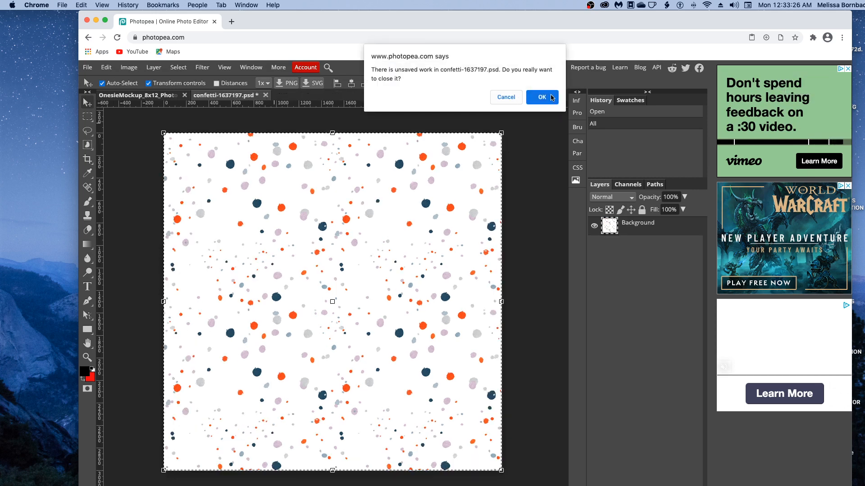
pyautogui.click(542, 97)
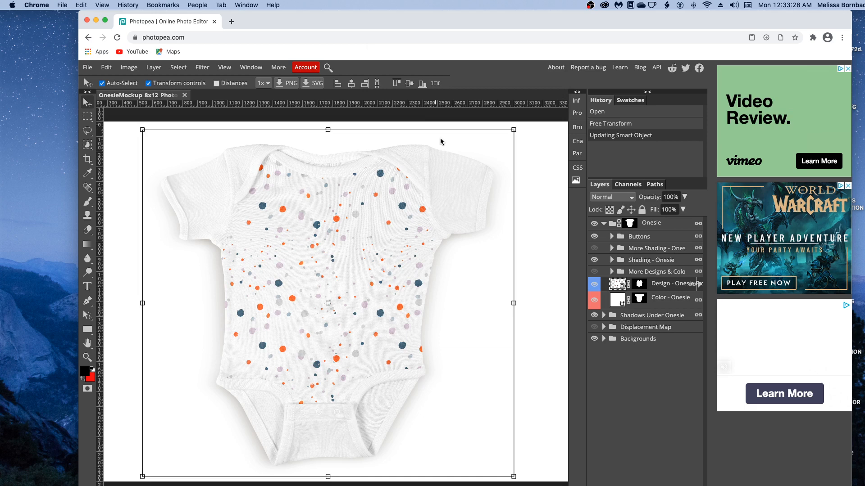
pyautogui.moveTo(408, 309)
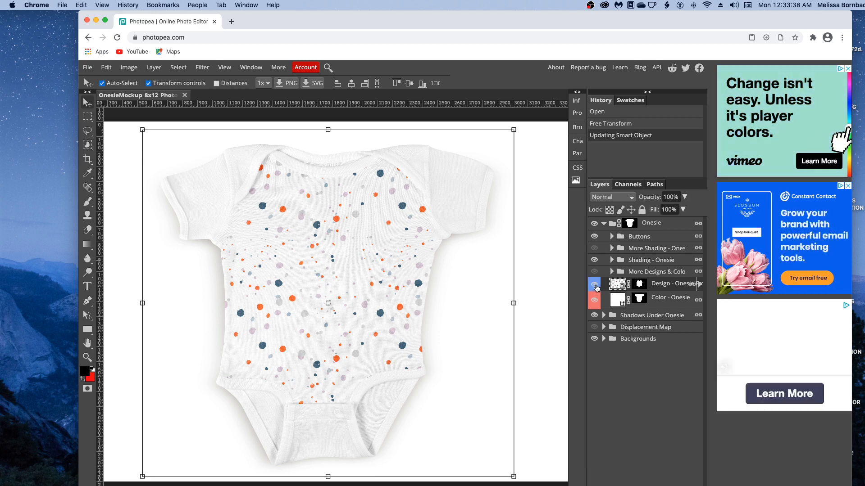
# Hide the confetti design and set the onesie body colour to a medium blue
pyautogui.click(595, 284)
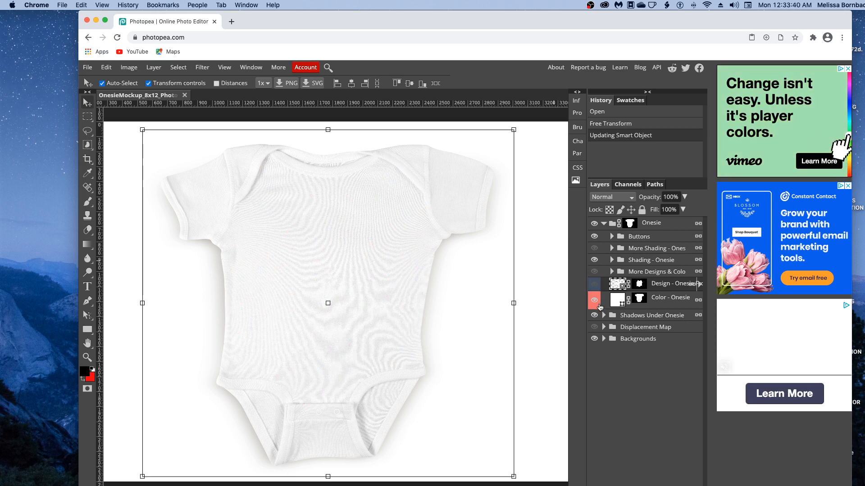
pyautogui.click(618, 299)
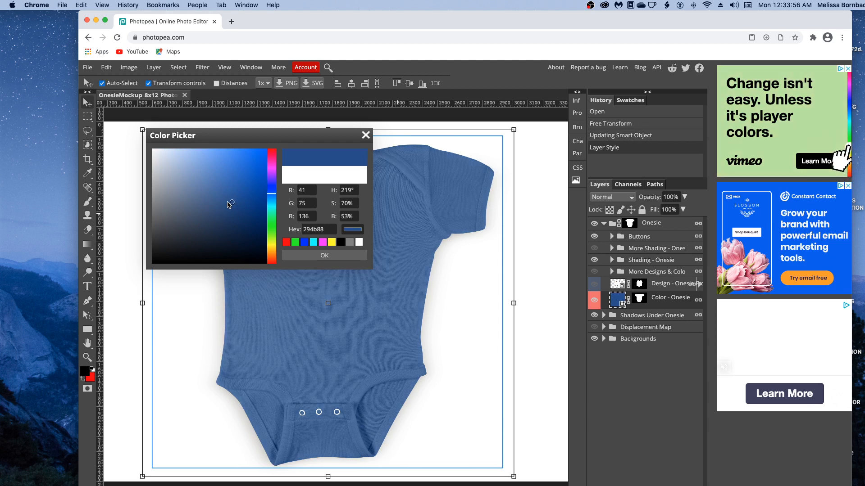
pyautogui.click(227, 202)
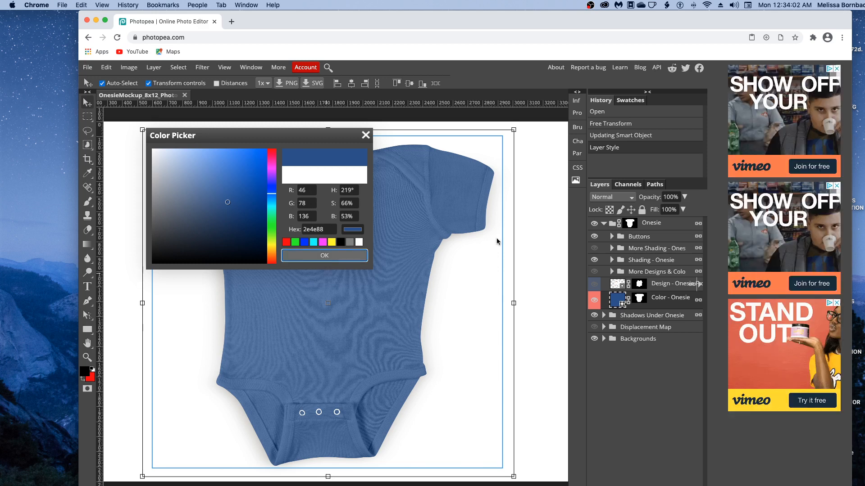
pyautogui.click(323, 255)
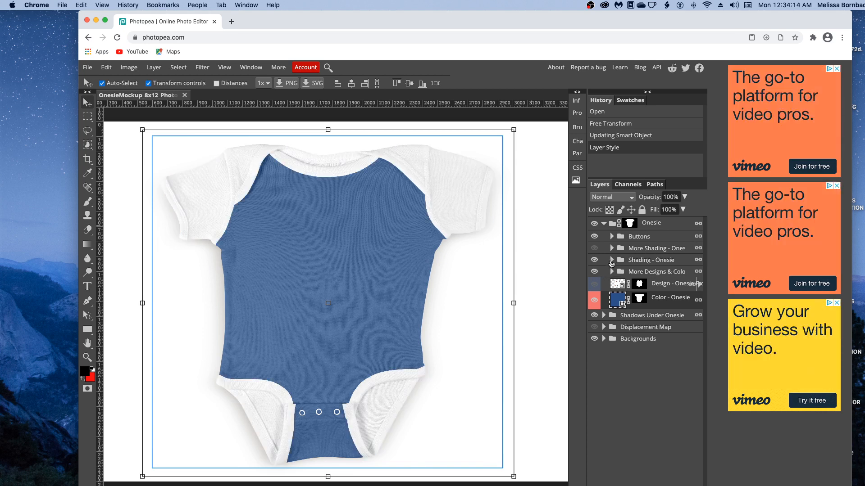
# Expand the More Designs & Colors group to show its trim, sleeve and inside layers
pyautogui.click(612, 271)
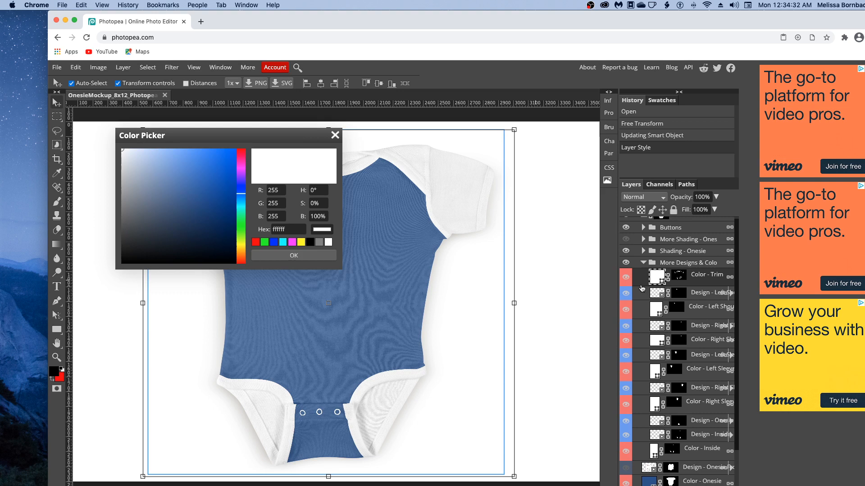
# Set the trim colour to dark navy 062a55 in the Color Picker
pyautogui.click(241, 185)
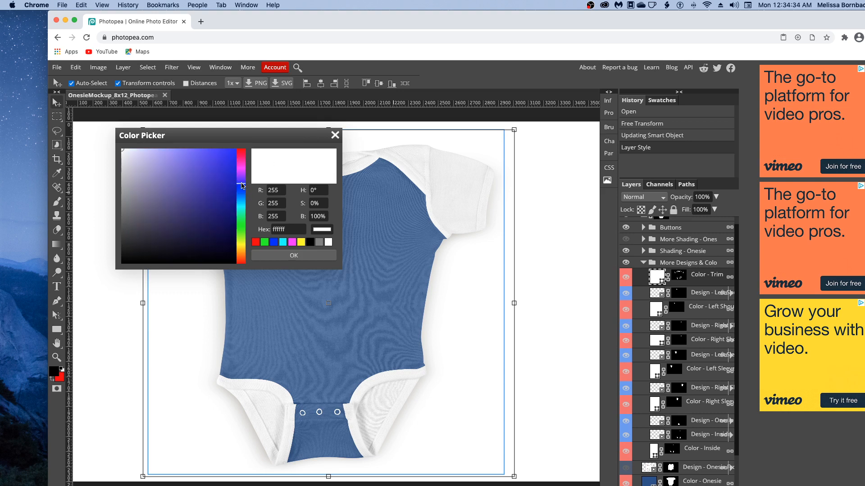
pyautogui.click(241, 188)
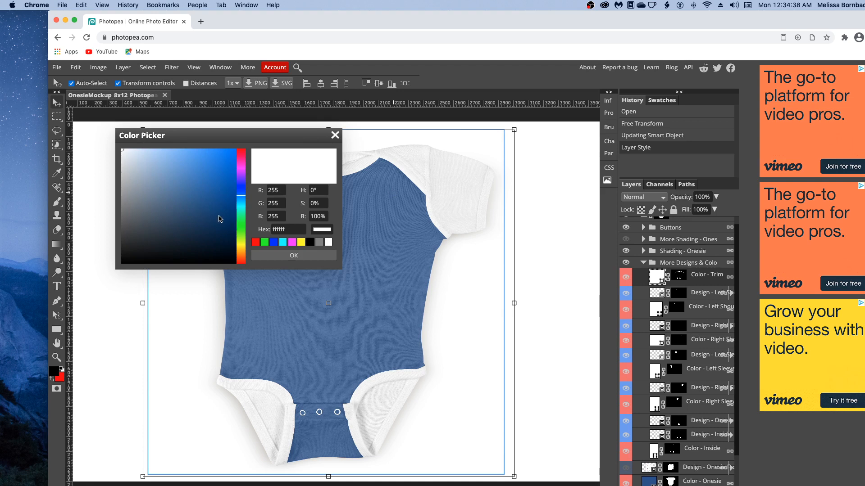
pyautogui.click(219, 217)
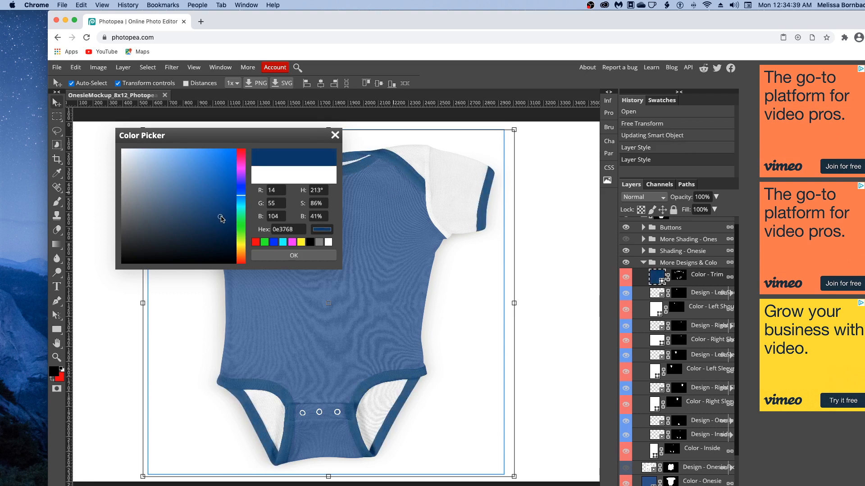
pyautogui.click(225, 220)
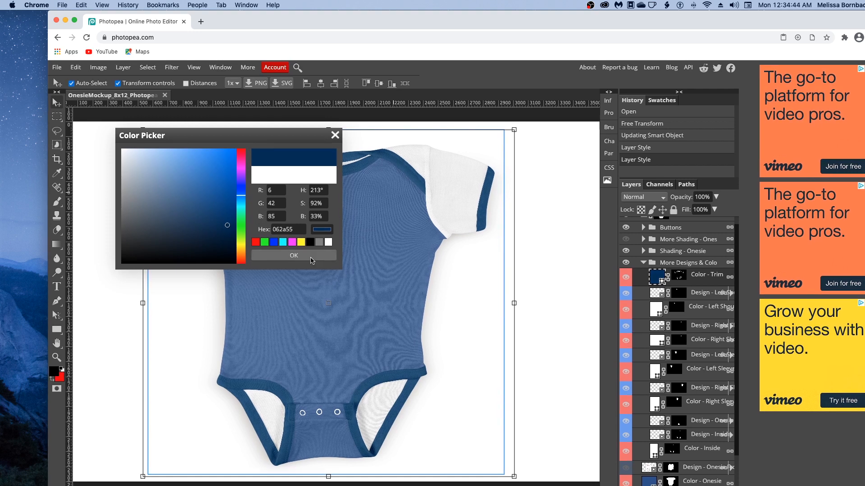
pyautogui.click(294, 255)
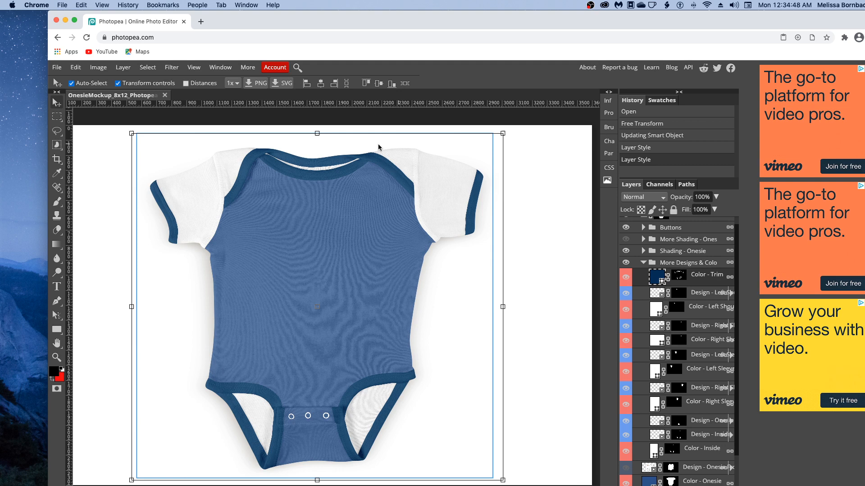
pyautogui.moveTo(358, 163)
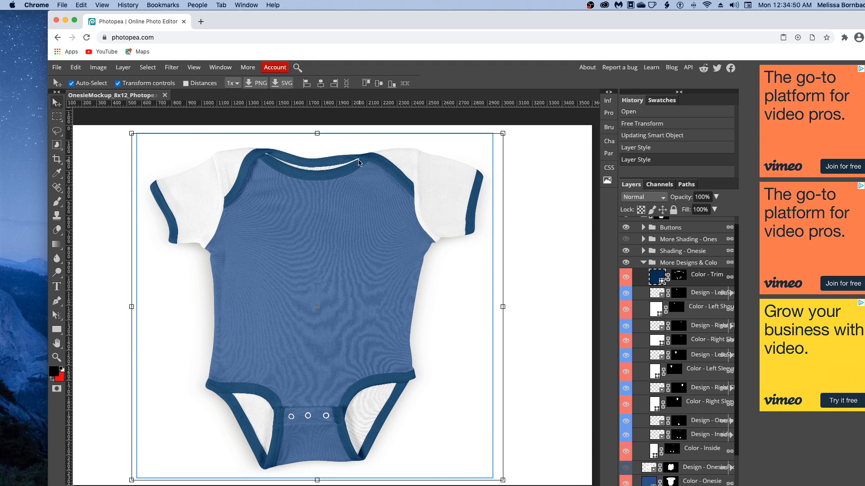
pyautogui.moveTo(417, 167)
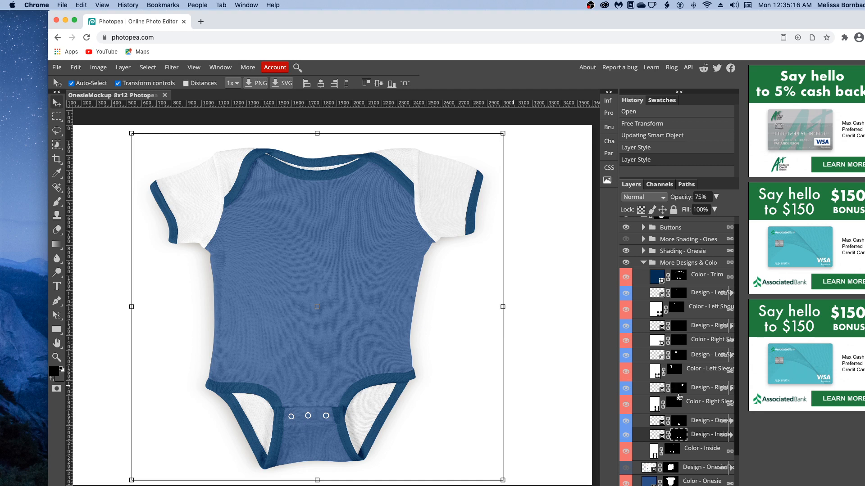
pyautogui.moveTo(704, 436)
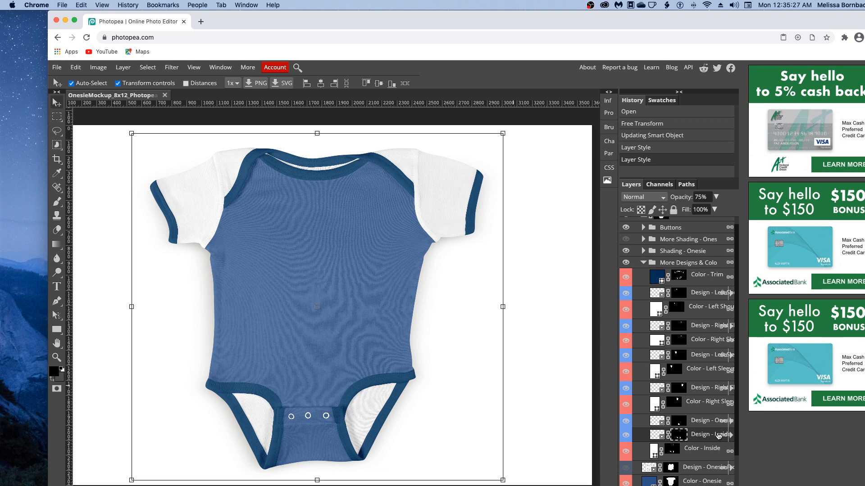
# Drag the inside design layer's opacity down to about 20%
pyautogui.click(716, 197)
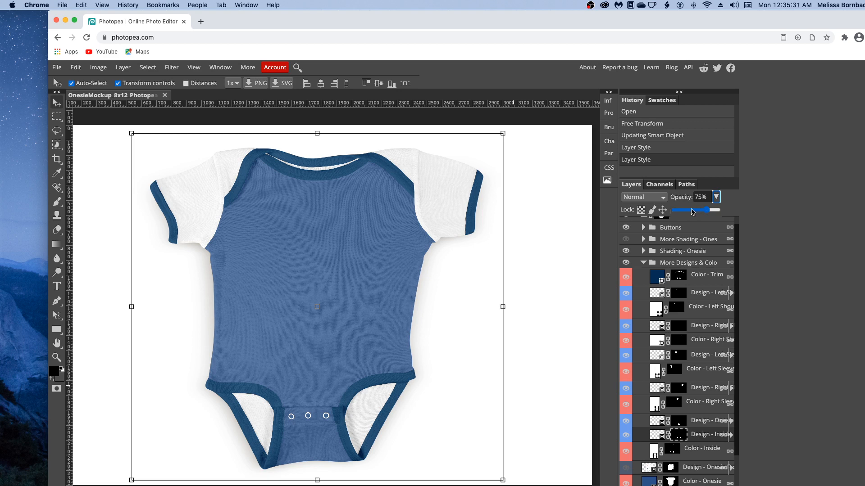
pyautogui.moveTo(708, 210); pyautogui.dragTo(689, 210)
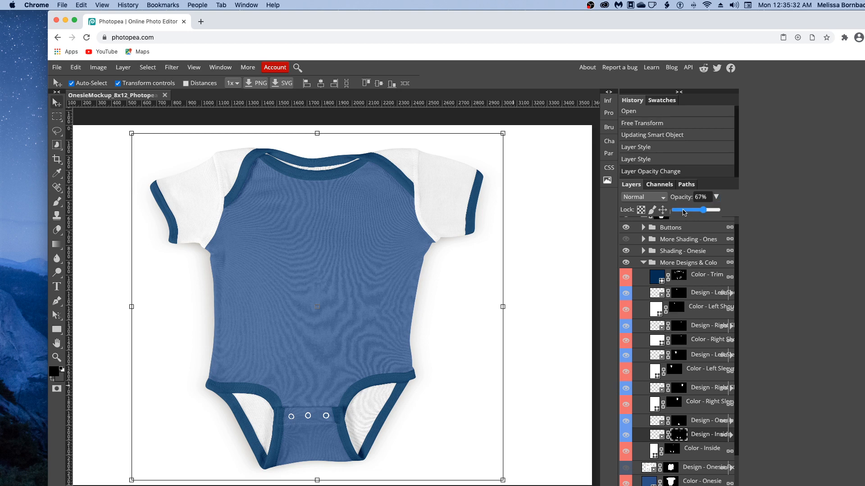
pyautogui.moveTo(709, 209); pyautogui.dragTo(682, 210)
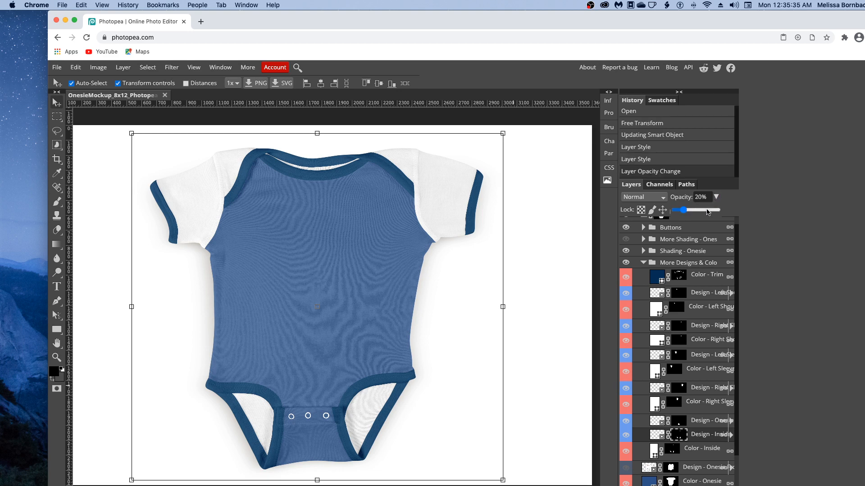
pyautogui.moveTo(684, 209); pyautogui.dragTo(710, 209)
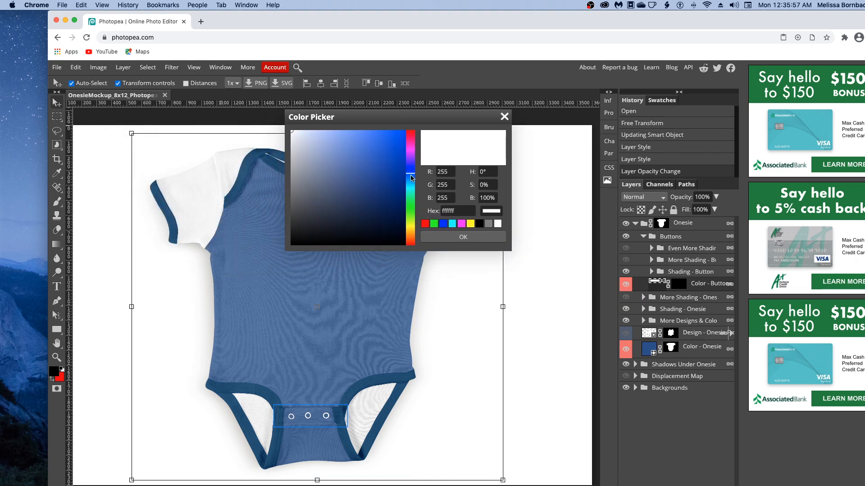
# Set the buttons colour to navy 0d316b
pyautogui.click(392, 200)
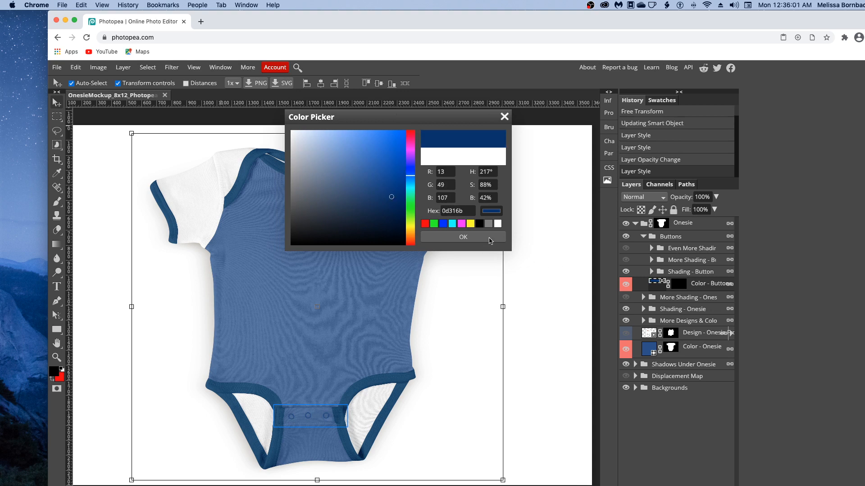
pyautogui.click(463, 237)
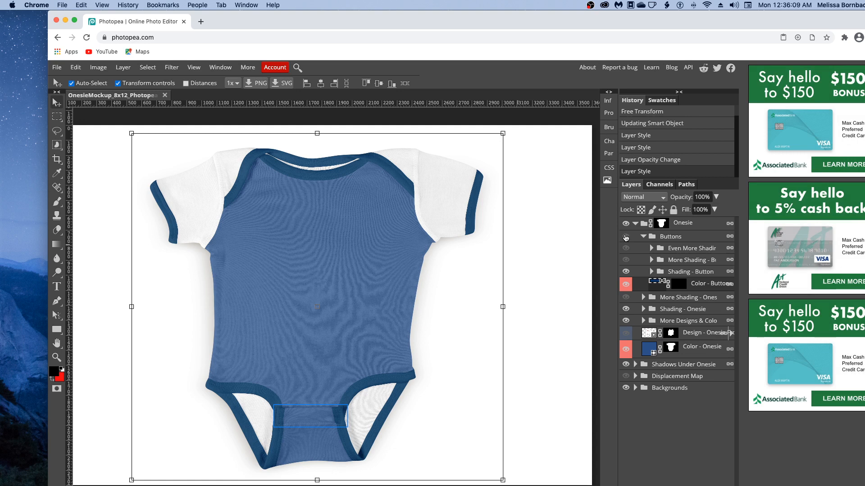
# Collapse the Buttons group and turn on the More Shading - Onesie group
pyautogui.click(642, 236)
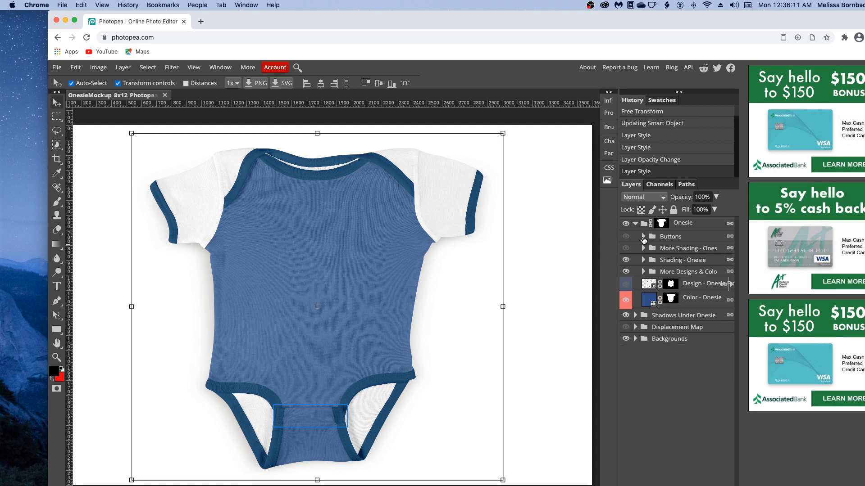
pyautogui.moveTo(639, 255)
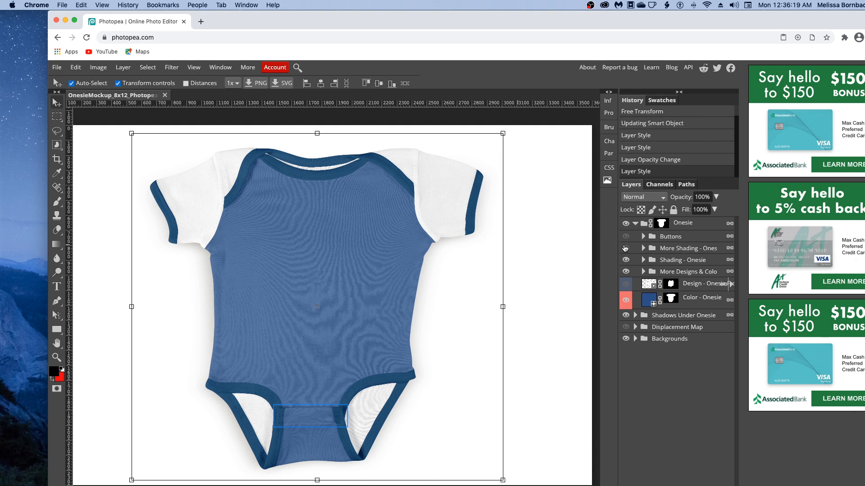
pyautogui.click(626, 248)
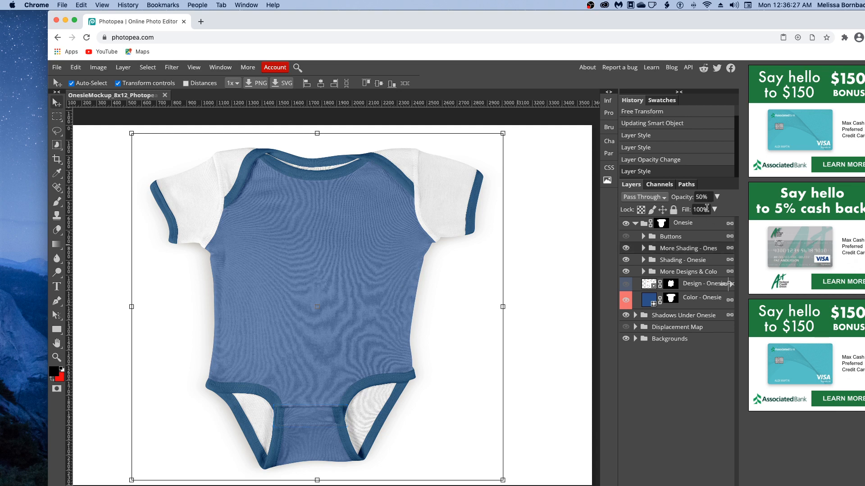
# Drag the Onesie group's opacity from 50% up through 53% and 96% to full 100%
pyautogui.click(716, 197)
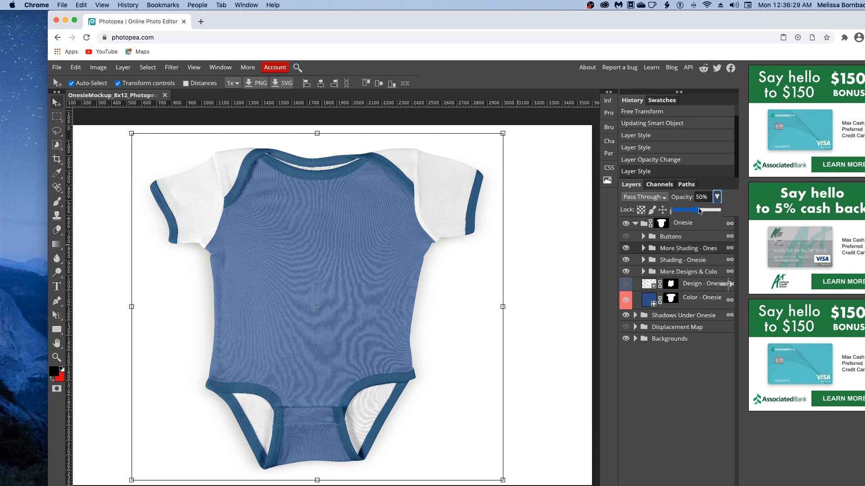
pyautogui.moveTo(698, 210); pyautogui.dragTo(704, 209)
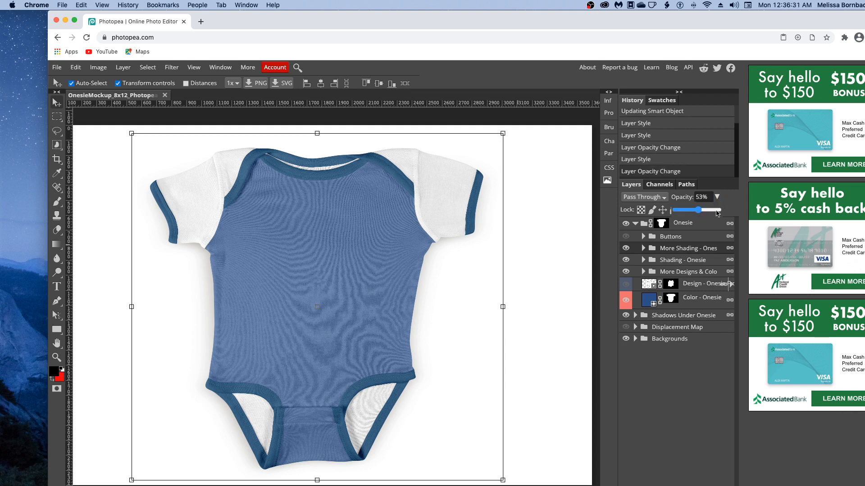
pyautogui.moveTo(701, 210); pyautogui.dragTo(719, 210)
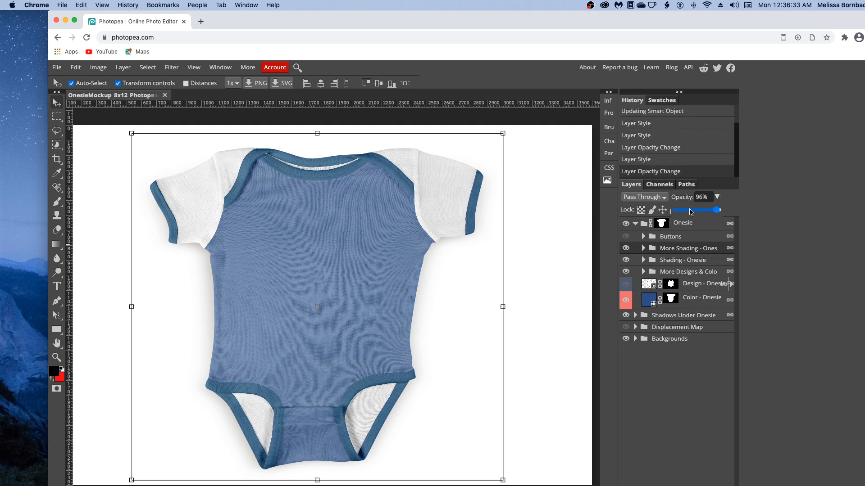
pyautogui.moveTo(717, 210); pyautogui.dragTo(681, 209)
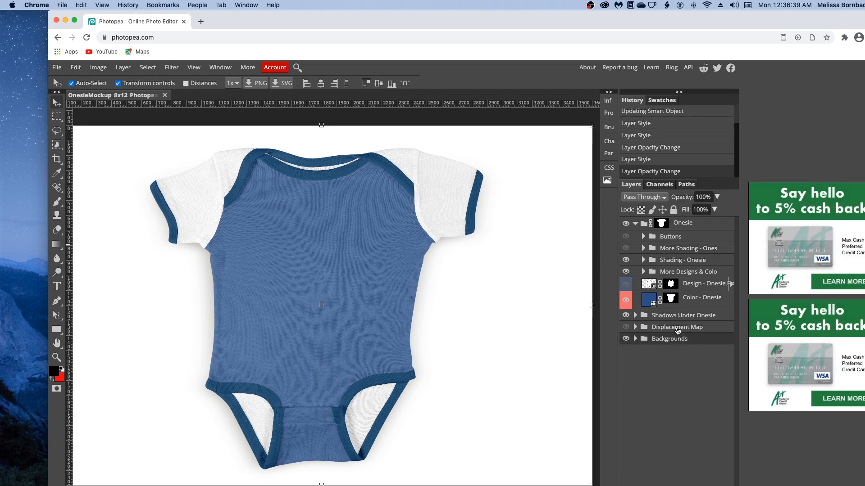
# Make the Design - Onesie layer visible and expand the Shadows Under Onesie group
pyautogui.click(626, 286)
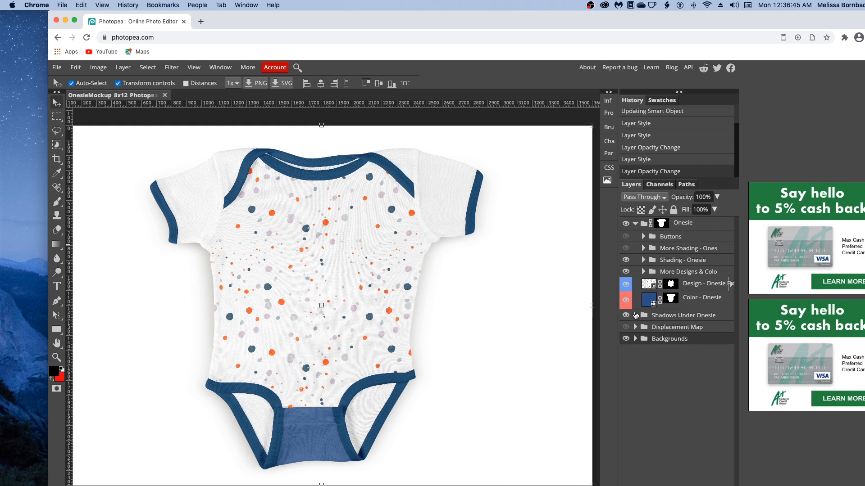
pyautogui.click(635, 315)
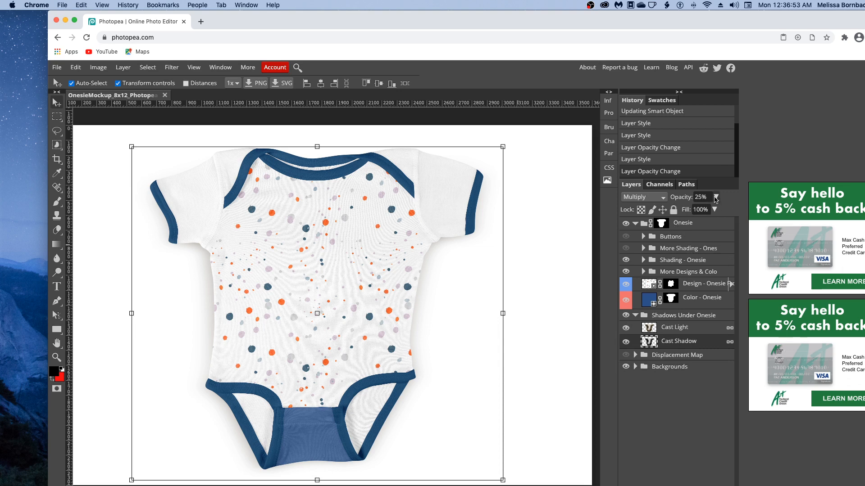
# Set the Cast Shadow layer's opacity to about 19%, passing through 52% on the way
pyautogui.click(716, 197)
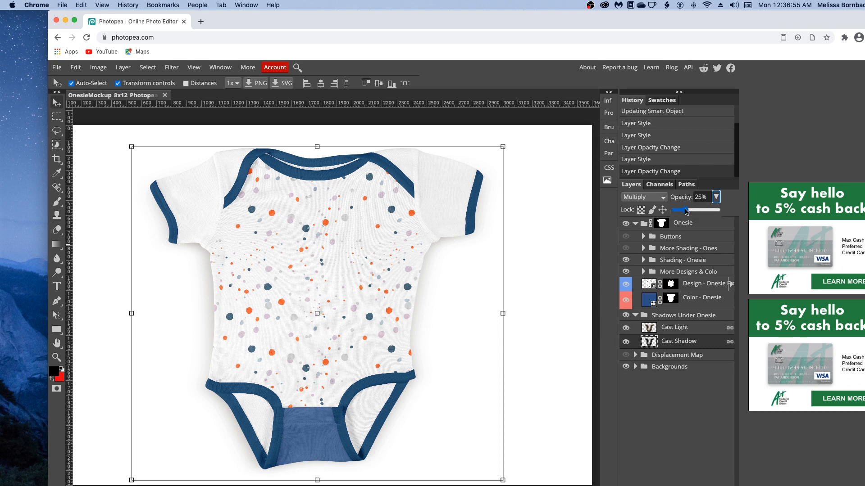
pyautogui.moveTo(685, 210); pyautogui.dragTo(701, 210)
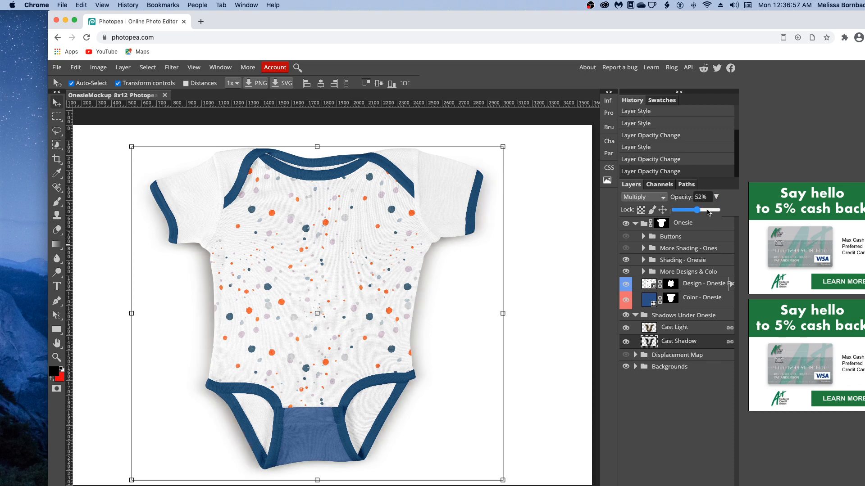
pyautogui.moveTo(701, 209); pyautogui.dragTo(683, 210)
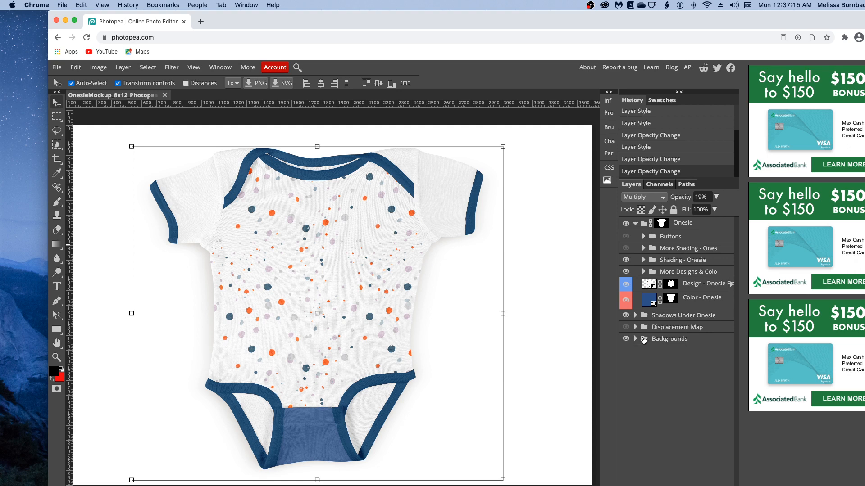
pyautogui.click(635, 338)
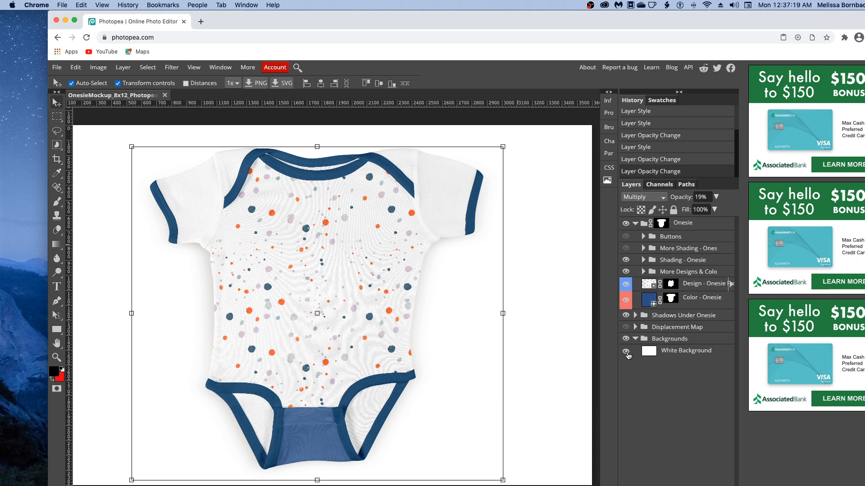
pyautogui.click(627, 352)
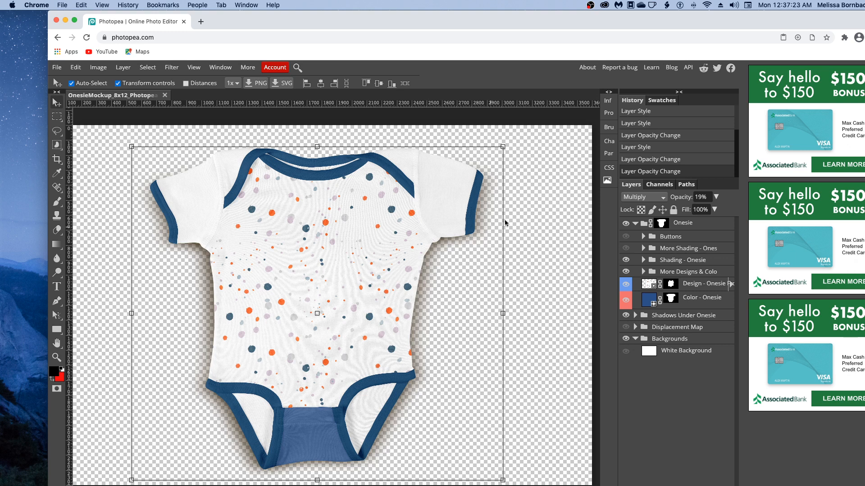
pyautogui.moveTo(546, 272)
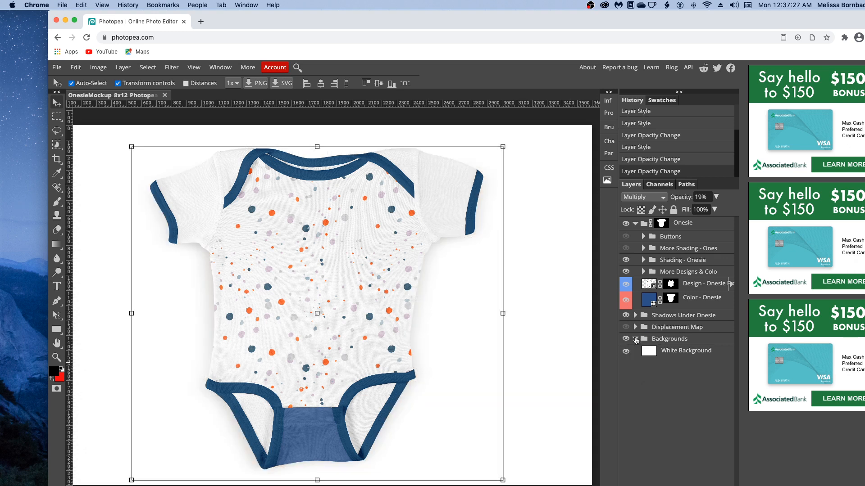
pyautogui.click(640, 339)
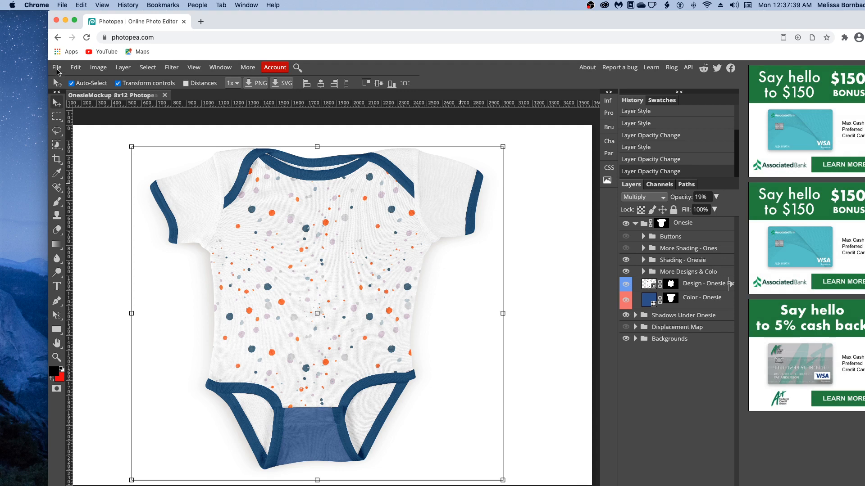
pyautogui.click(56, 67)
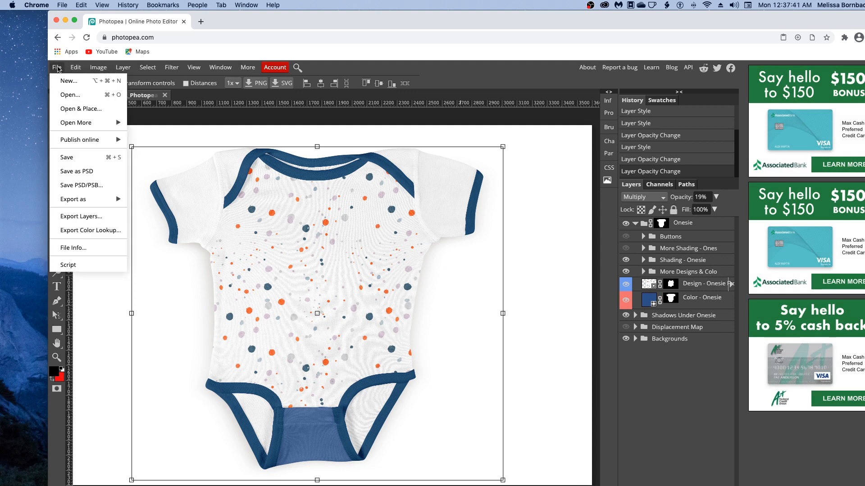
pyautogui.moveTo(72, 199)
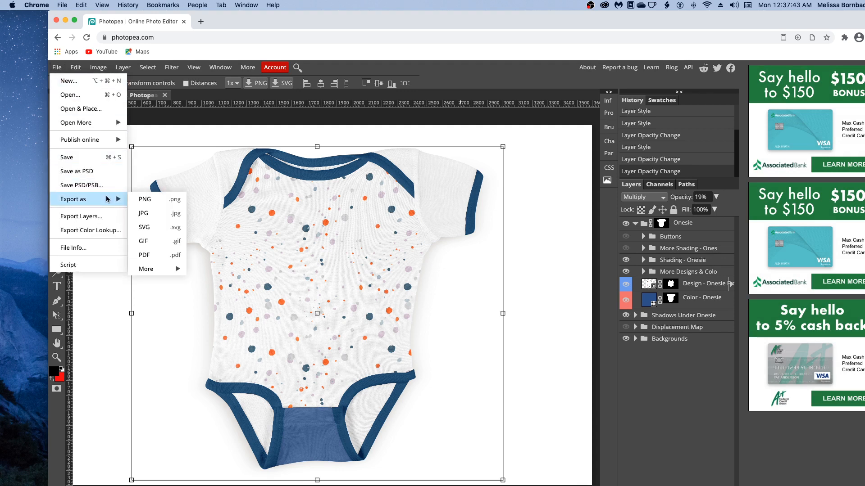
pyautogui.moveTo(145, 213)
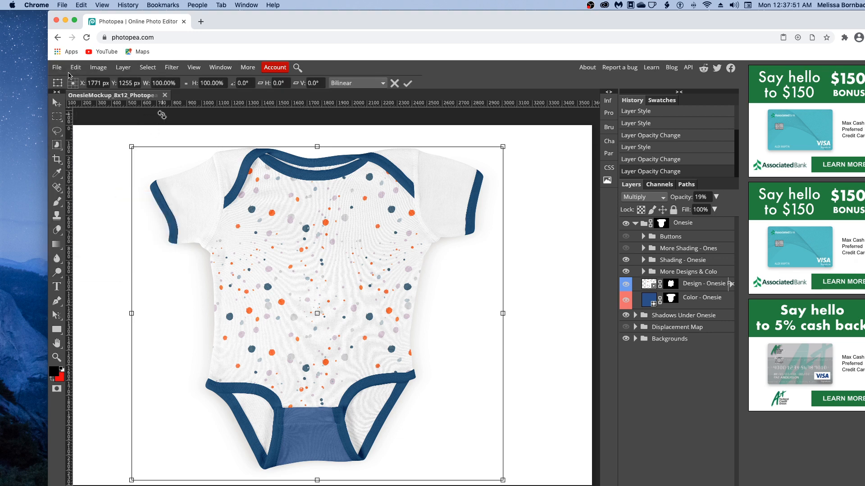
# Open the File menu to reach the Save as PSD and export options
pyautogui.click(56, 67)
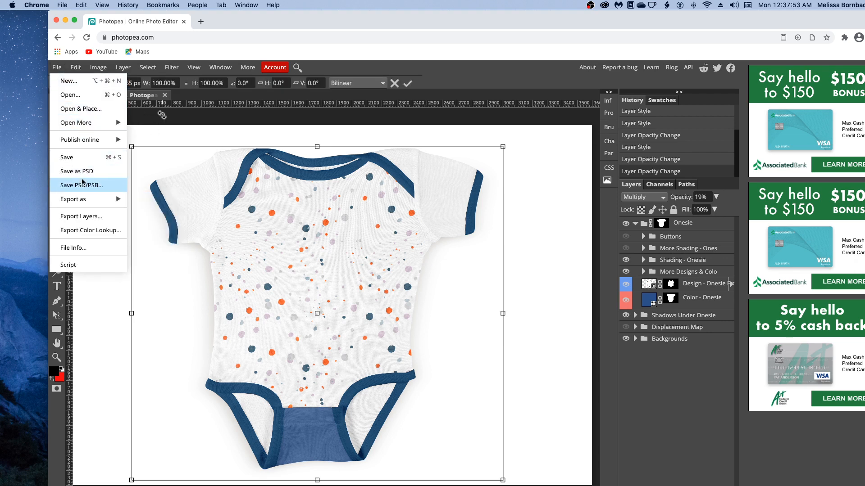
pyautogui.moveTo(77, 172)
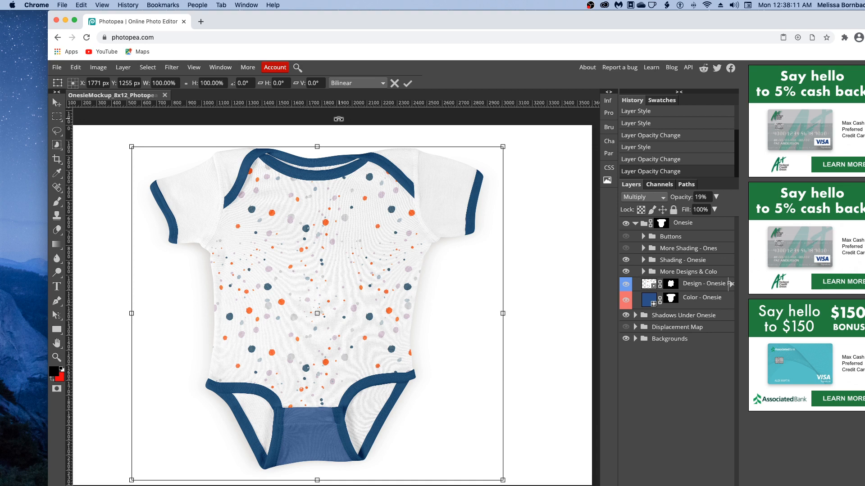
pyautogui.moveTo(363, 472)
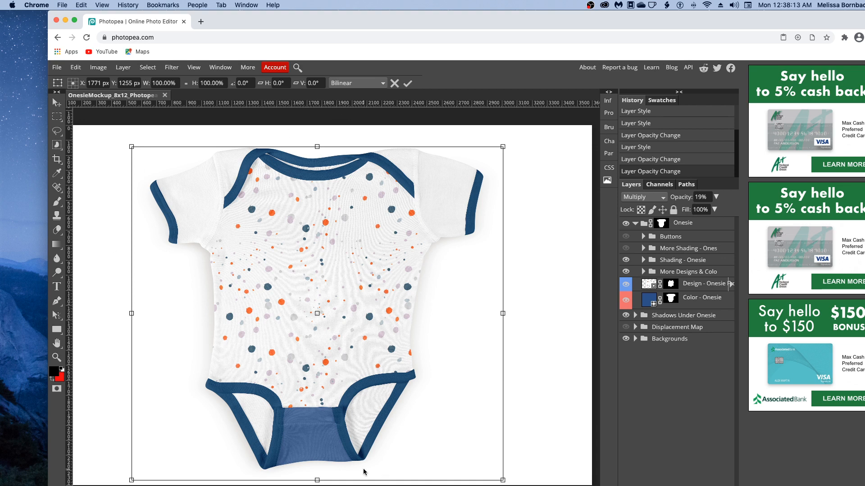